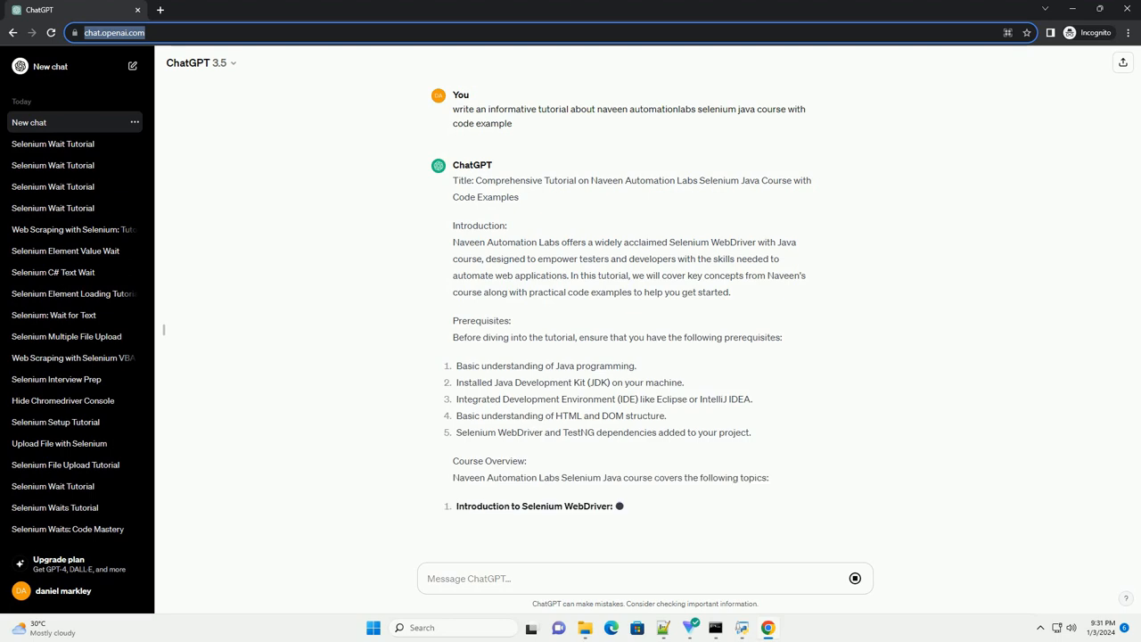
{"action": "scroll", "scroll_direction": "down", "scroll_amount": 3}
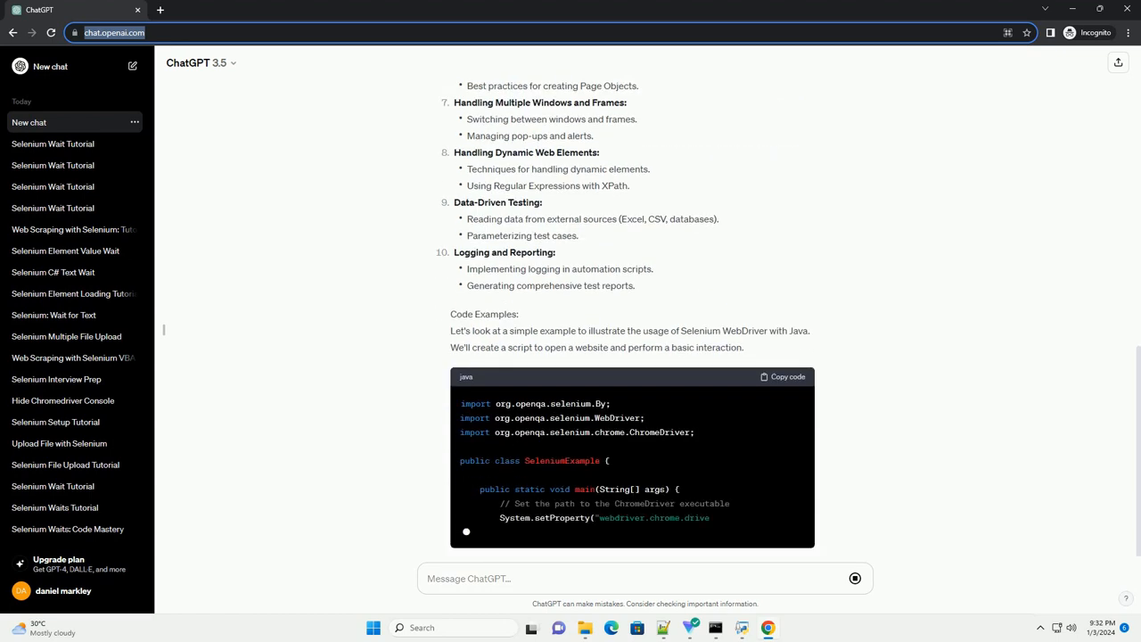
{"action": "scroll", "scroll_direction": "down", "scroll_amount": 3}
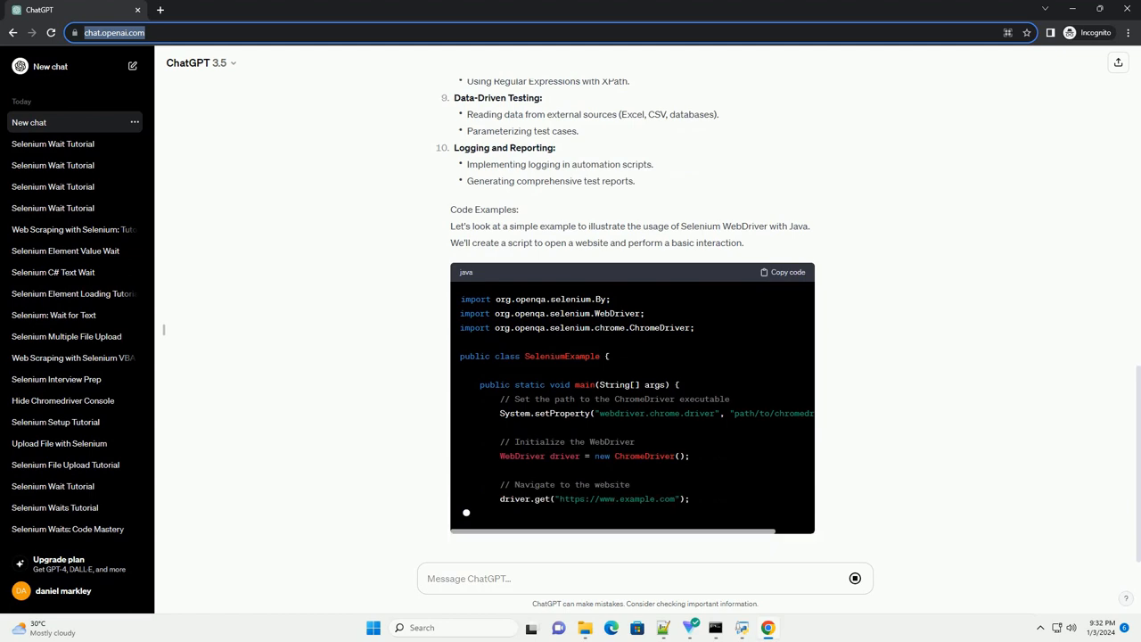
{"action": "scroll", "scroll_direction": "down", "scroll_amount": 3}
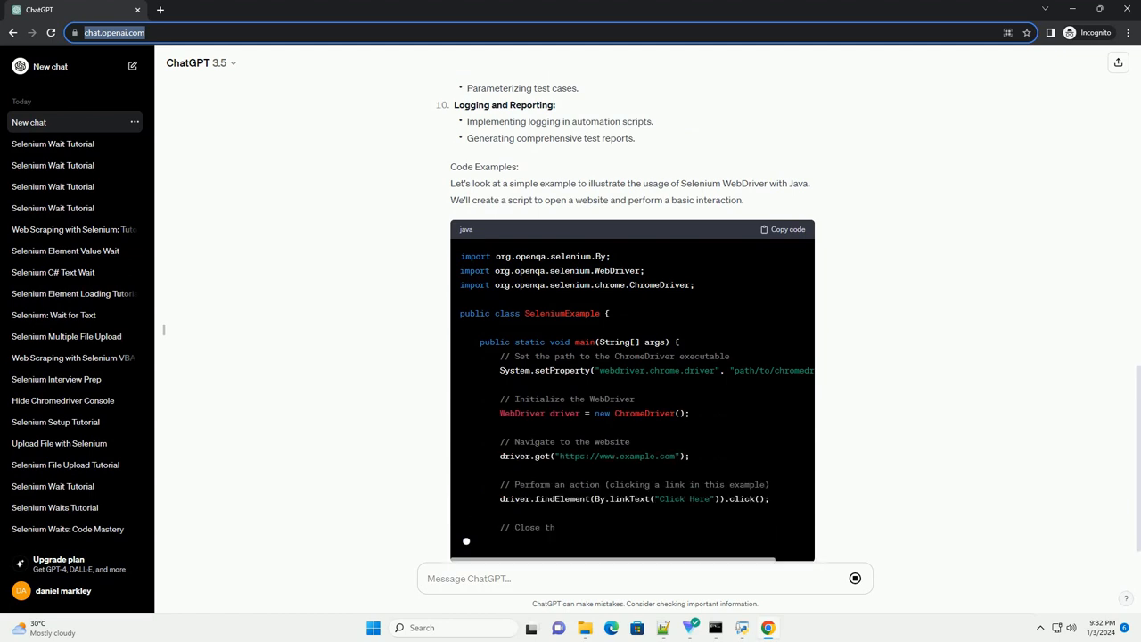
{"action": "scroll", "scroll_direction": "down", "scroll_amount": 3}
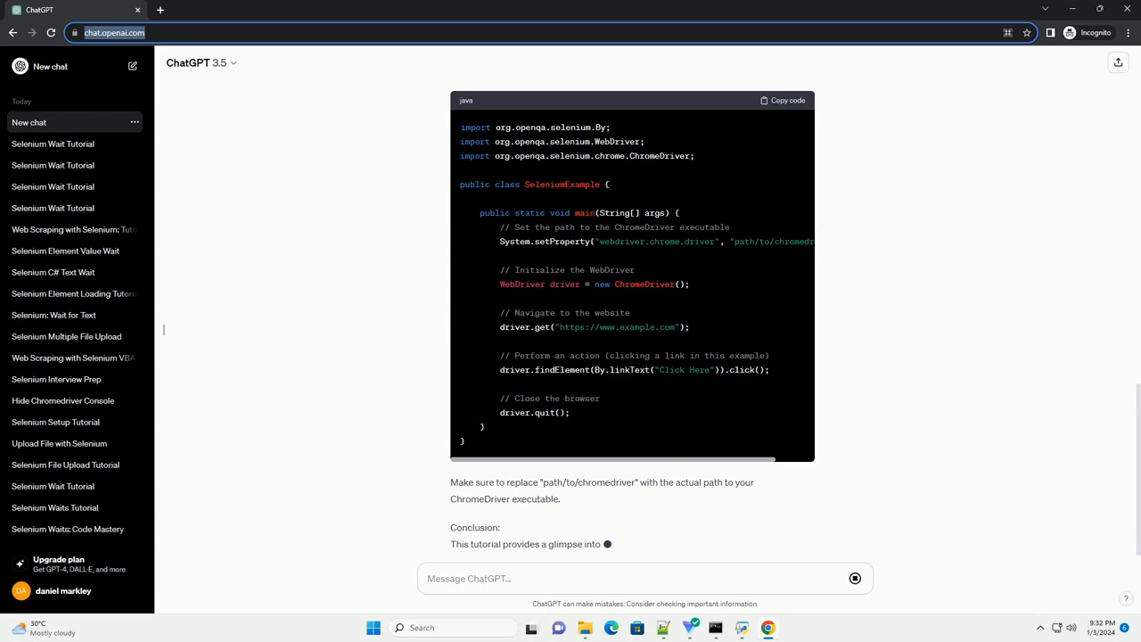
{"action": "scroll", "scroll_direction": "down", "scroll_amount": 3}
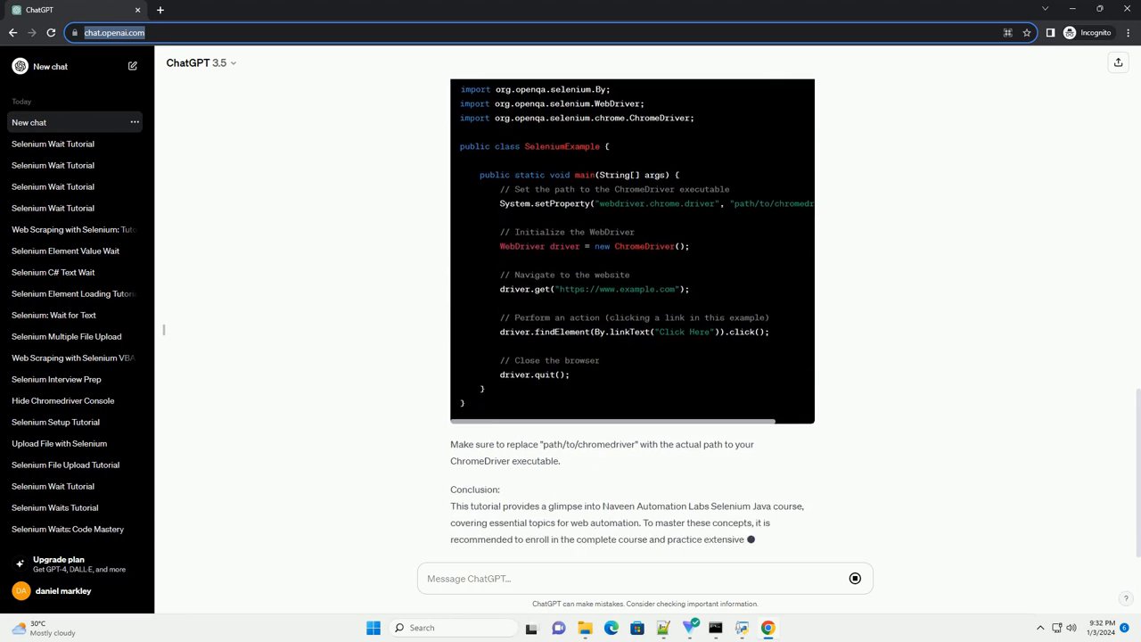